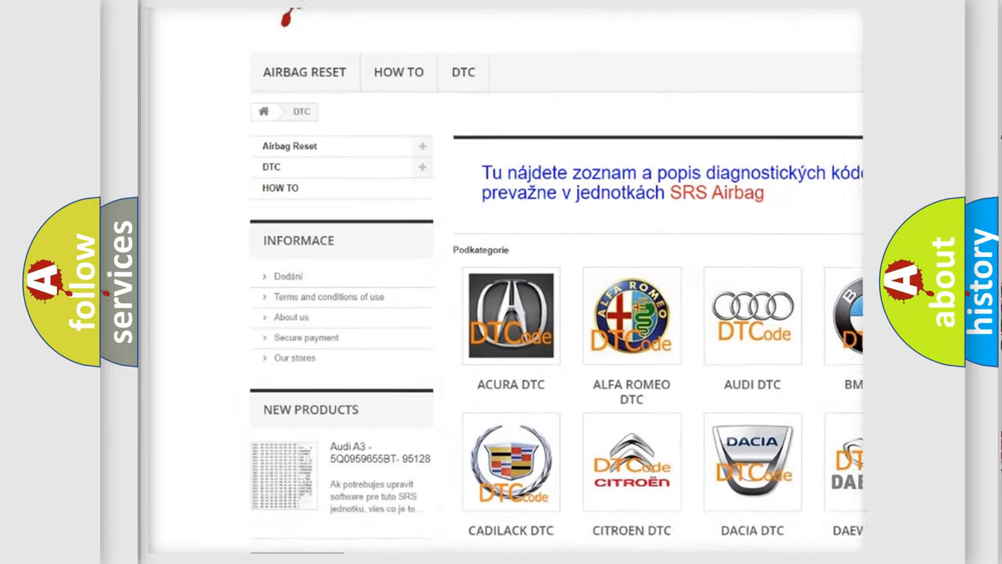
scroll("down", 3)
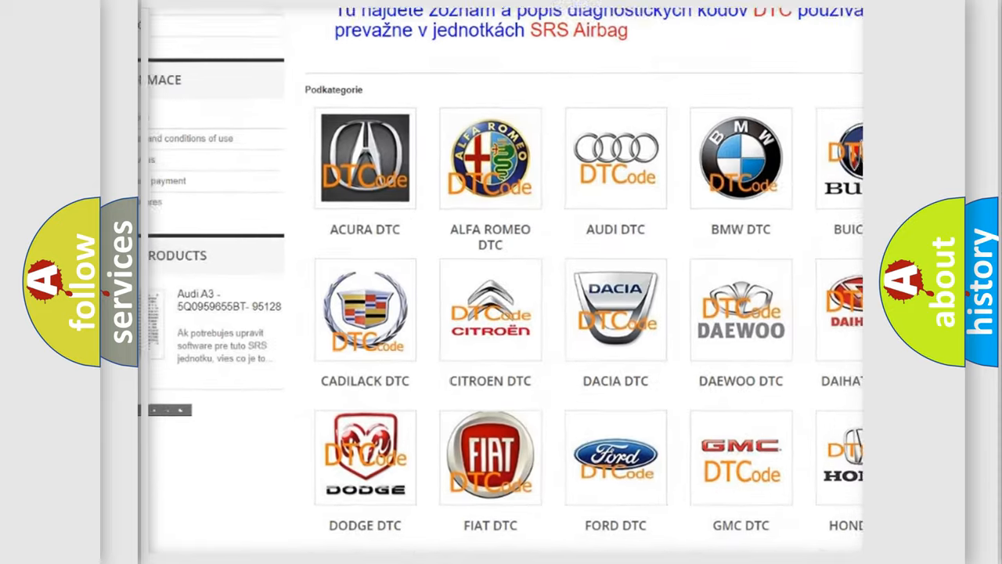
scroll("down", 3)
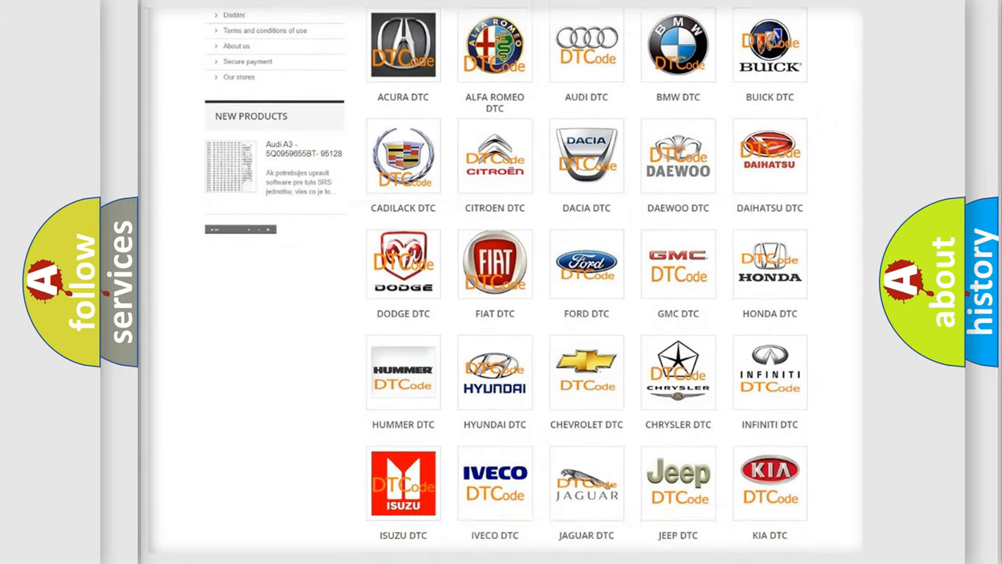
scroll("down", 3)
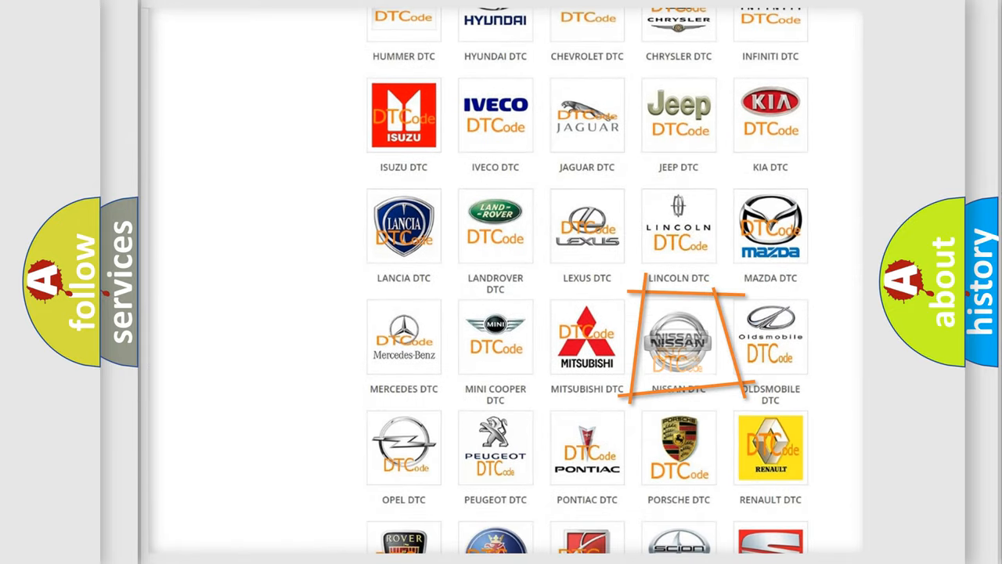